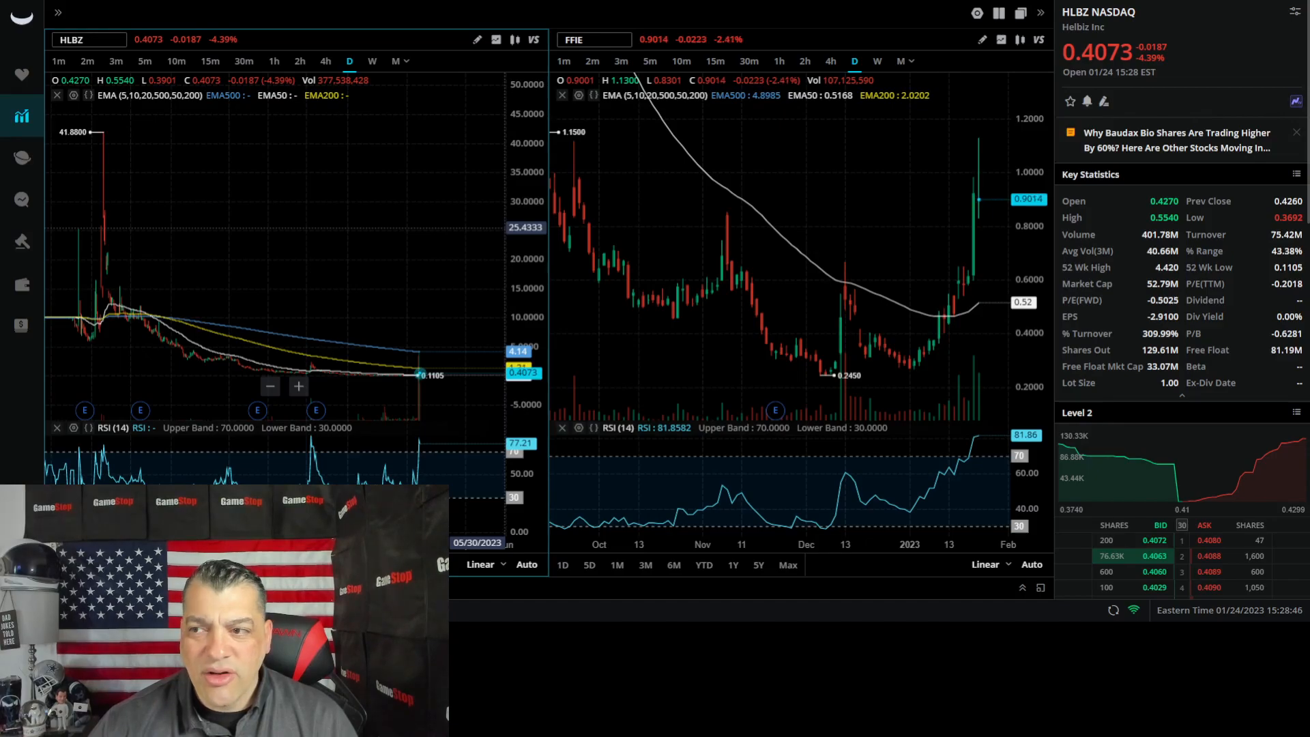
pyautogui.moveTo(573, 40)
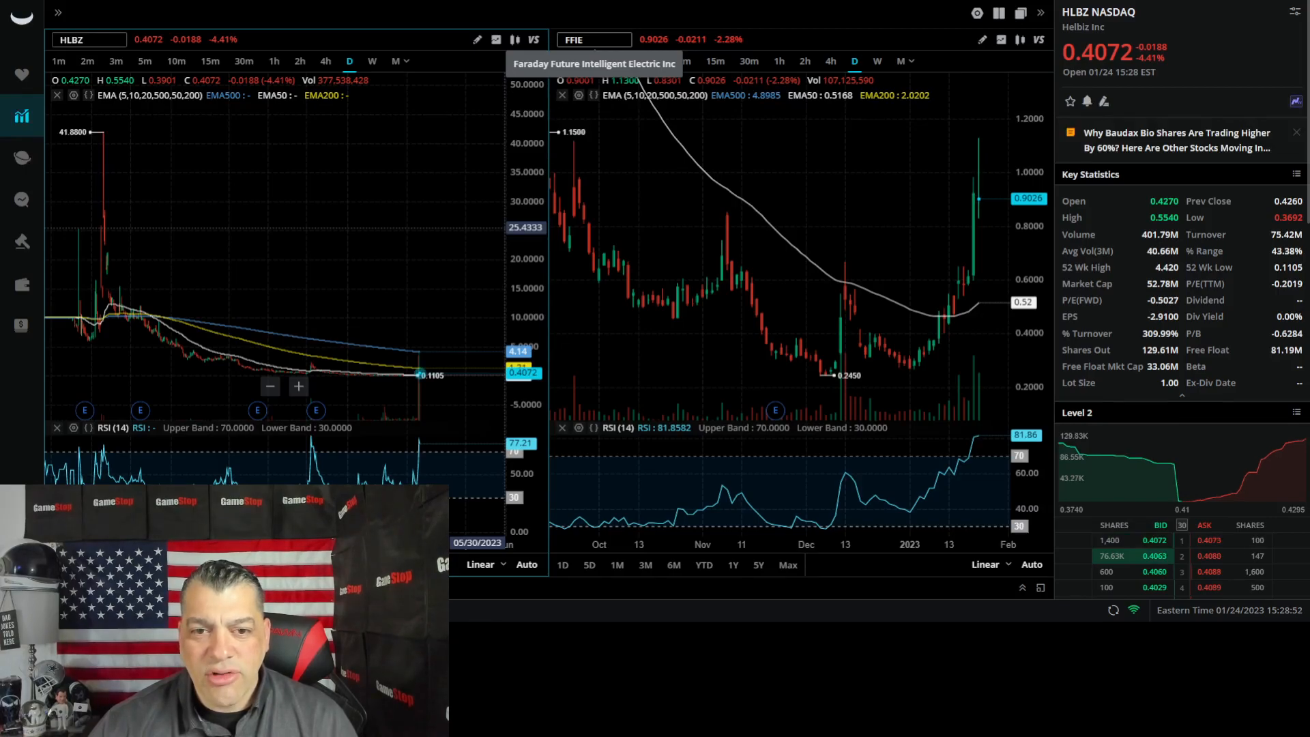
pyautogui.moveTo(795, 248)
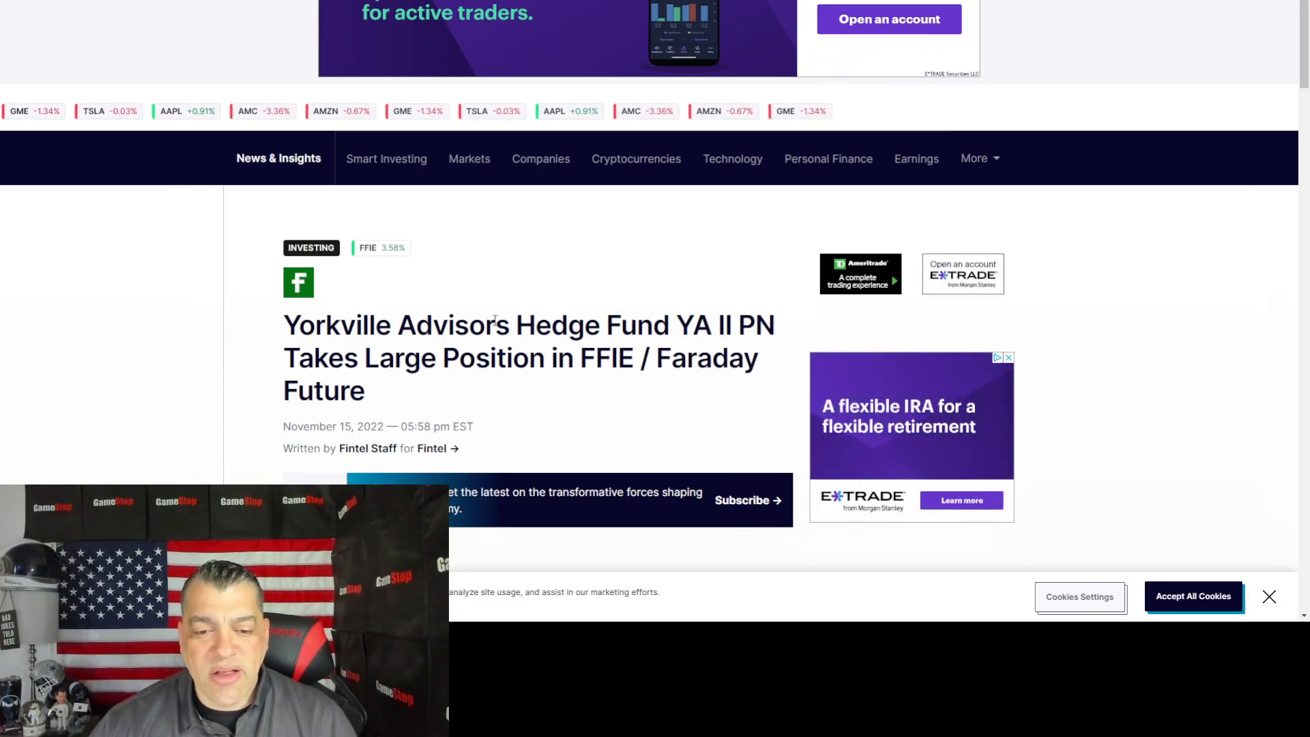
# Step: Scroll through the Yorkville–FFIE article to the Citadel Advisors paragraph and back
pyautogui.scroll(-3)
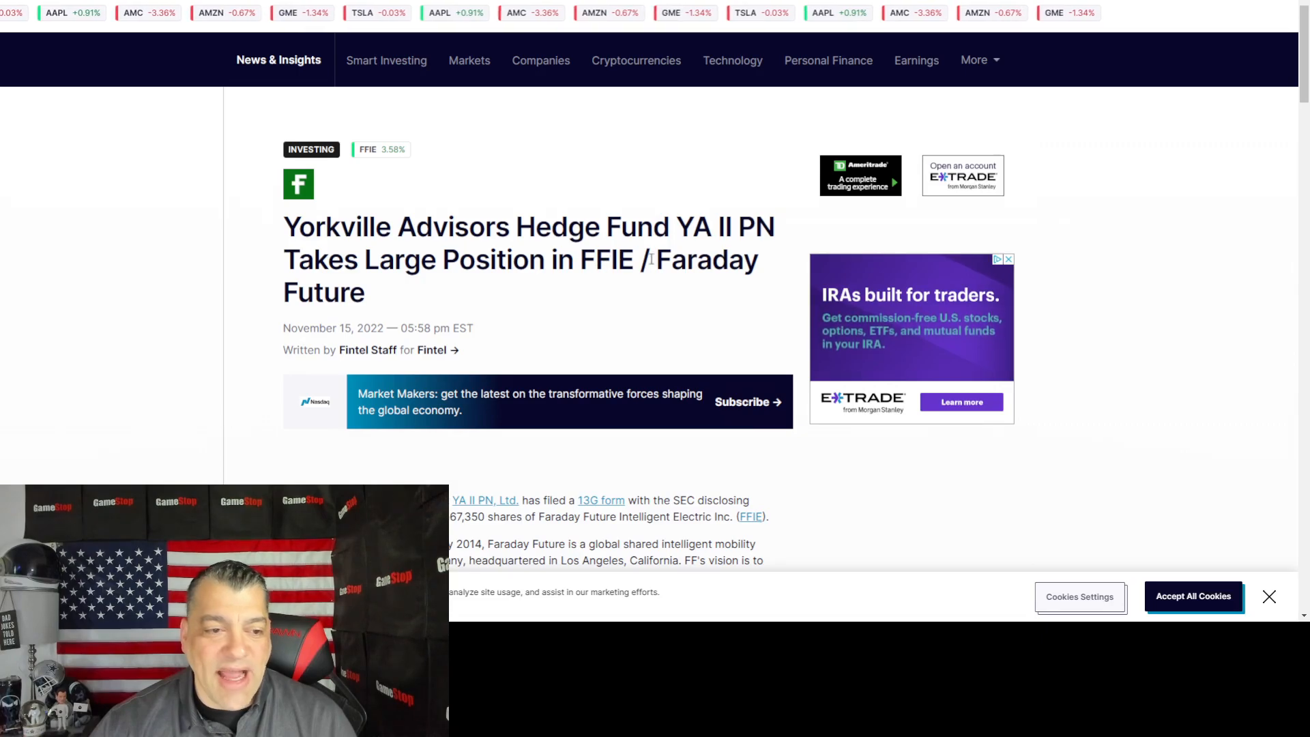
pyautogui.scroll(-3)
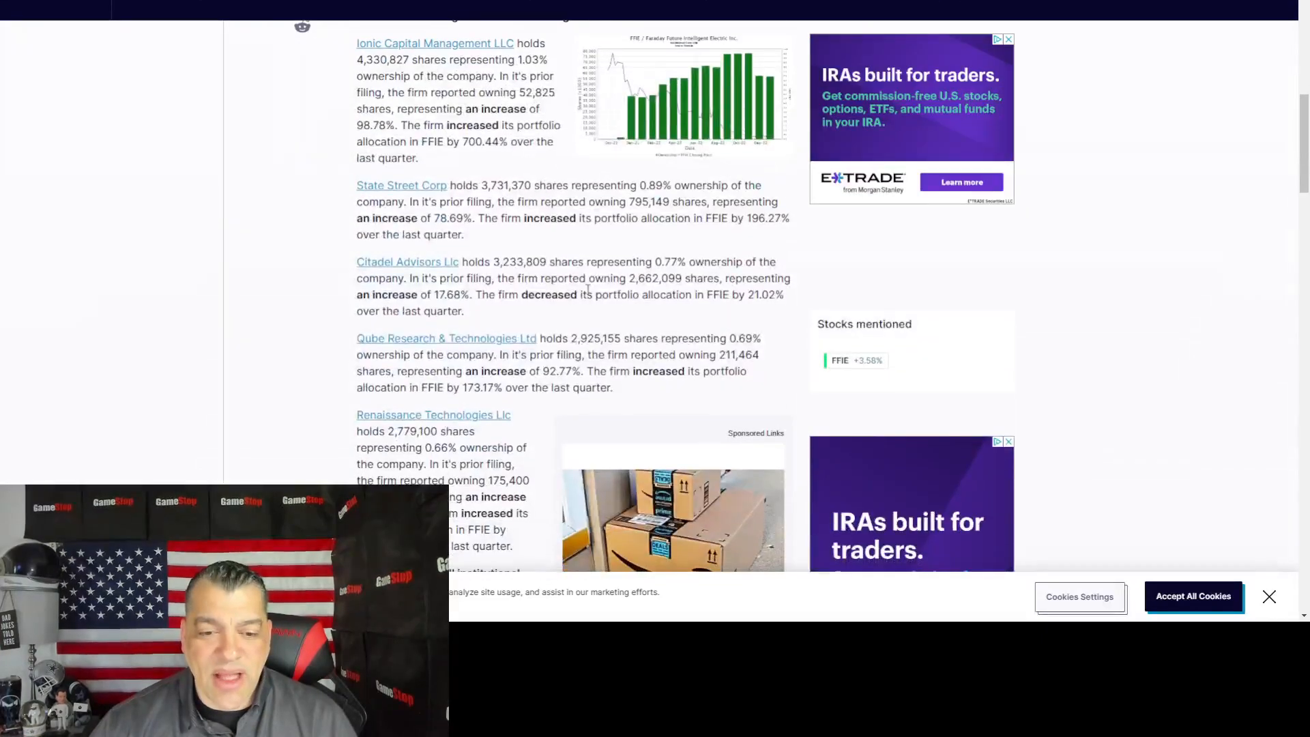
pyautogui.moveTo(503, 320)
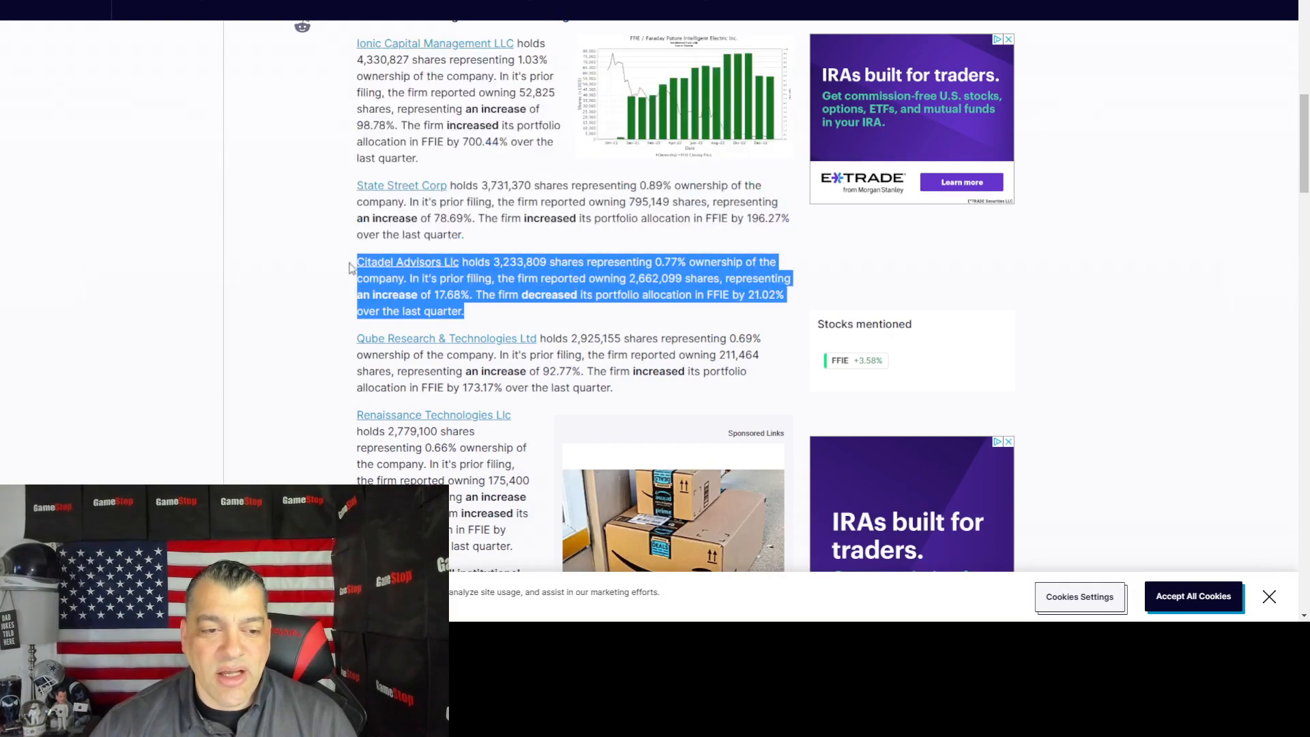
pyautogui.moveTo(165, 278)
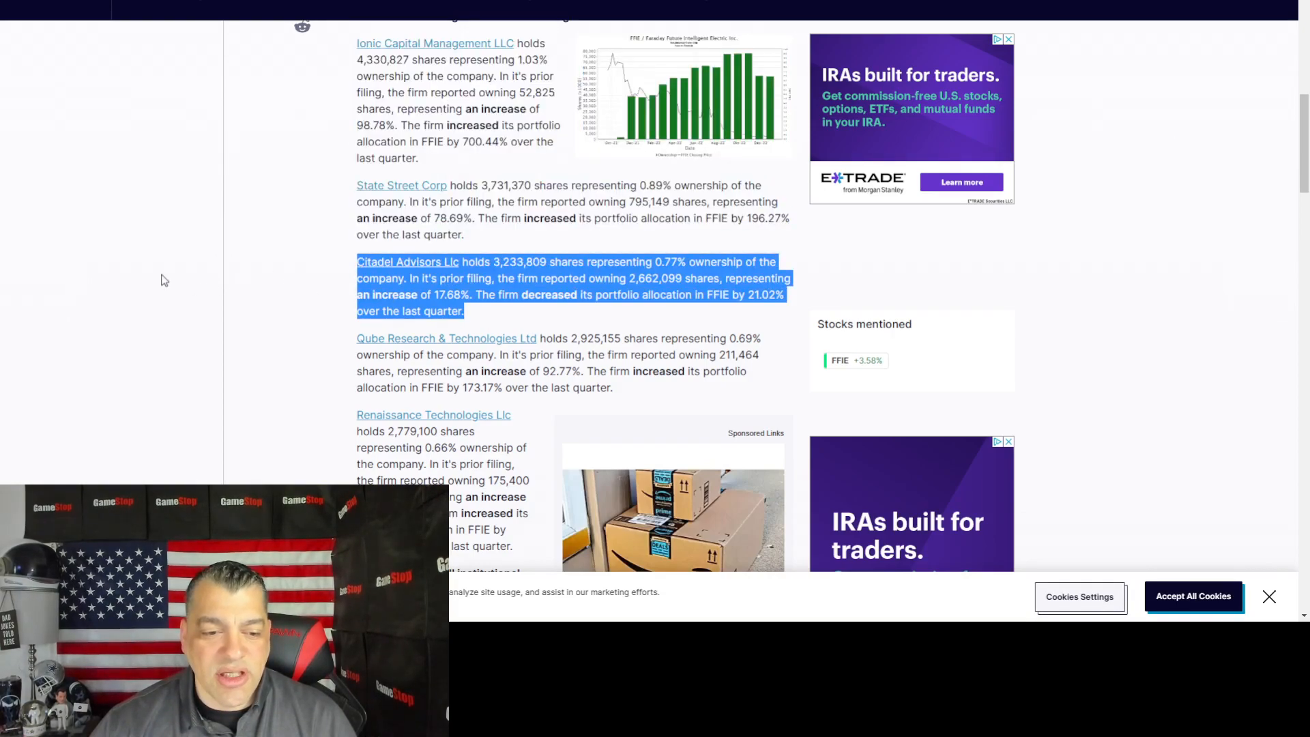
pyautogui.scroll(3)
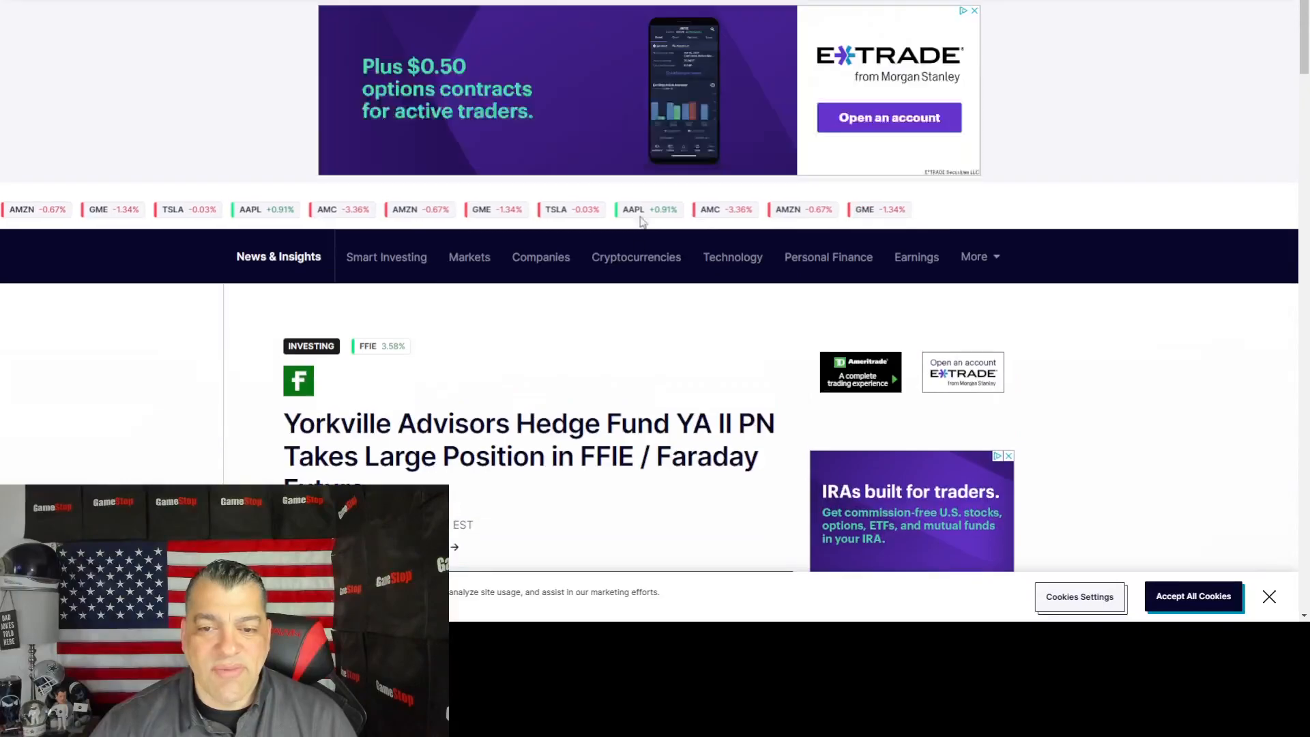
pyautogui.scroll(-3)
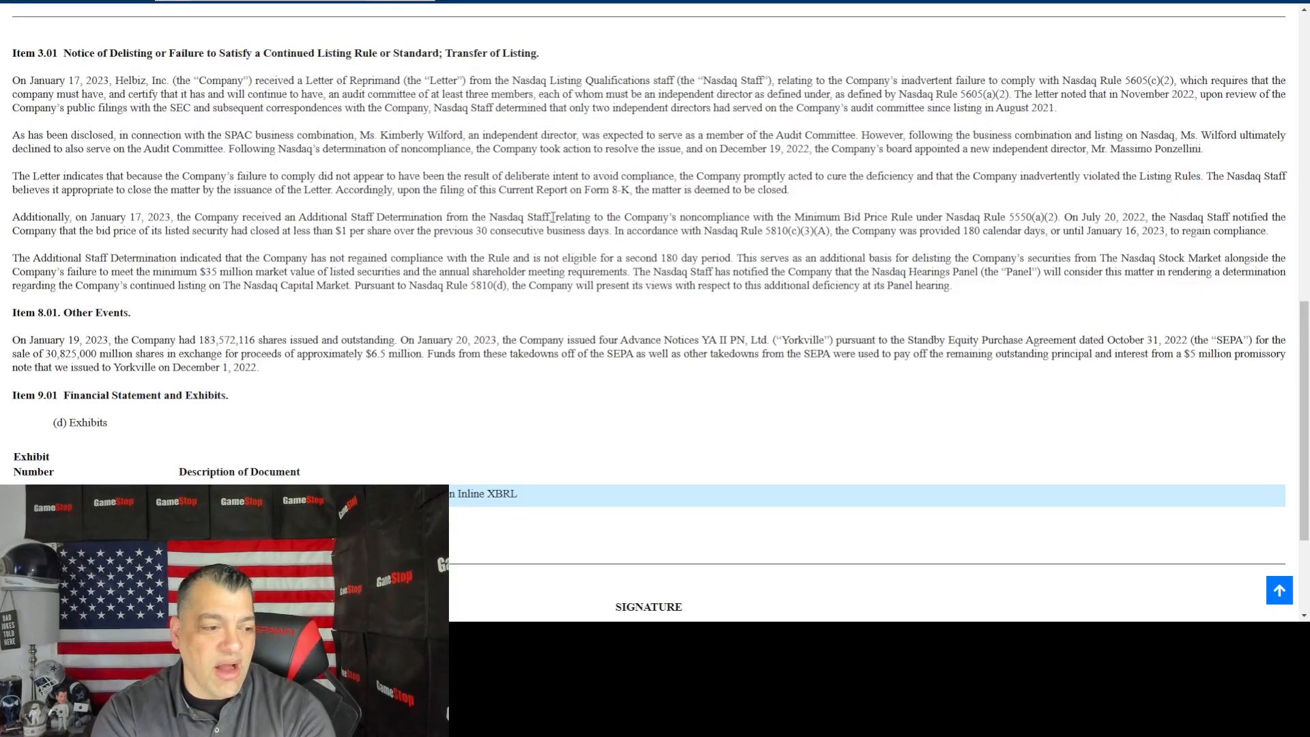
pyautogui.moveTo(515, 318)
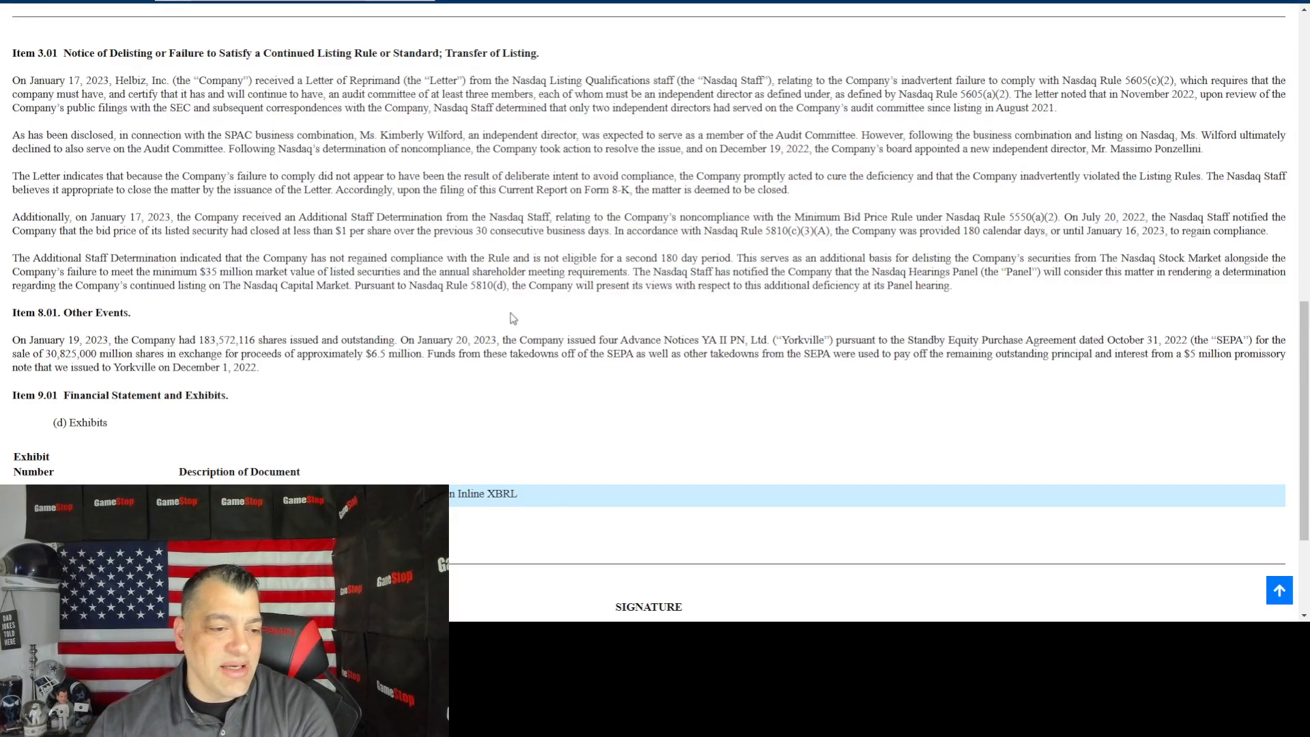
# Step: Scroll the Helbiz 8-K down to Items 3.01 and 8.01 on delisting and Yorkville notices
pyautogui.scroll(-3)
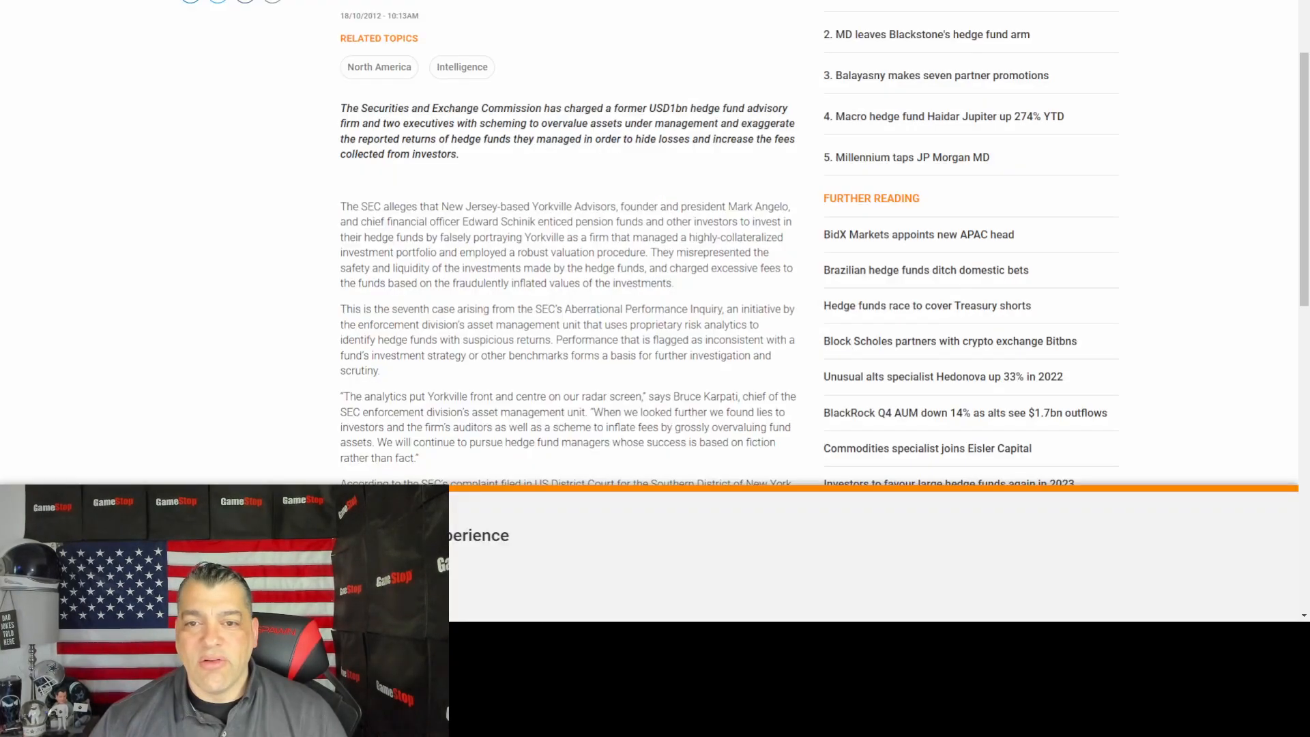
pyautogui.scroll(3)
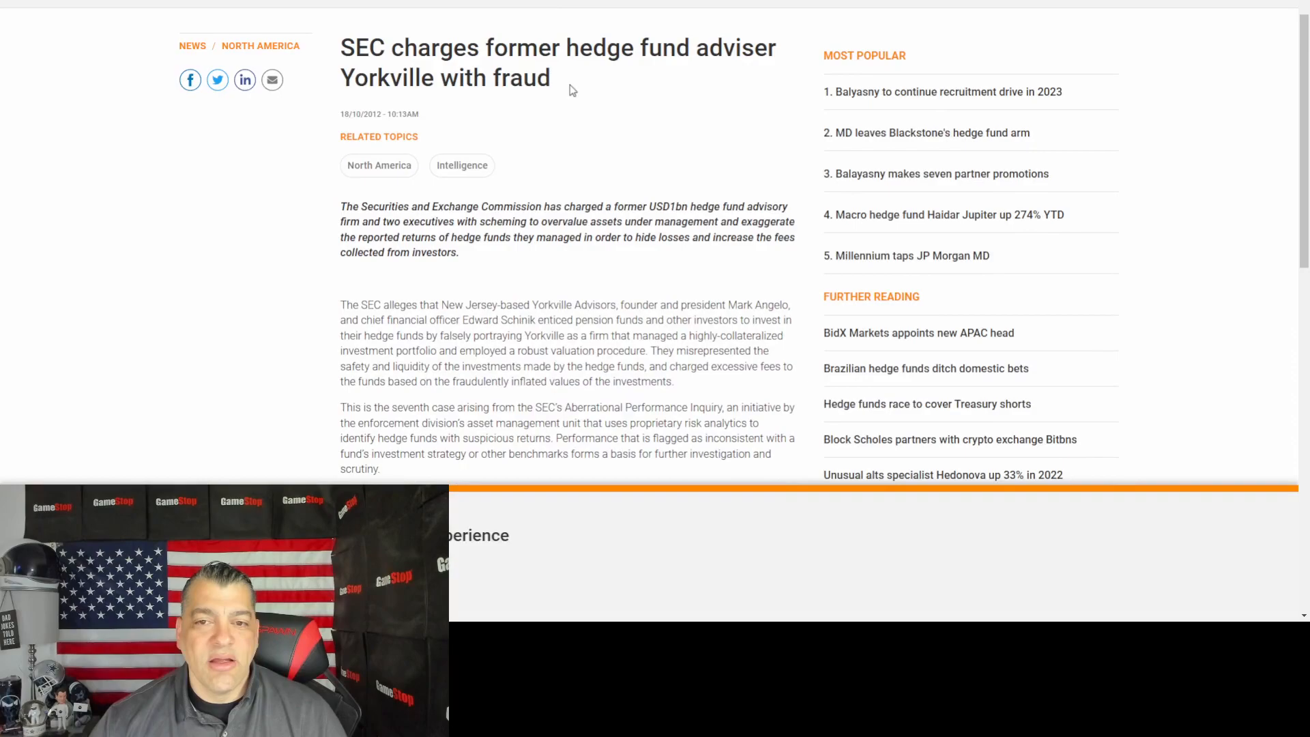
pyautogui.moveTo(516, 256)
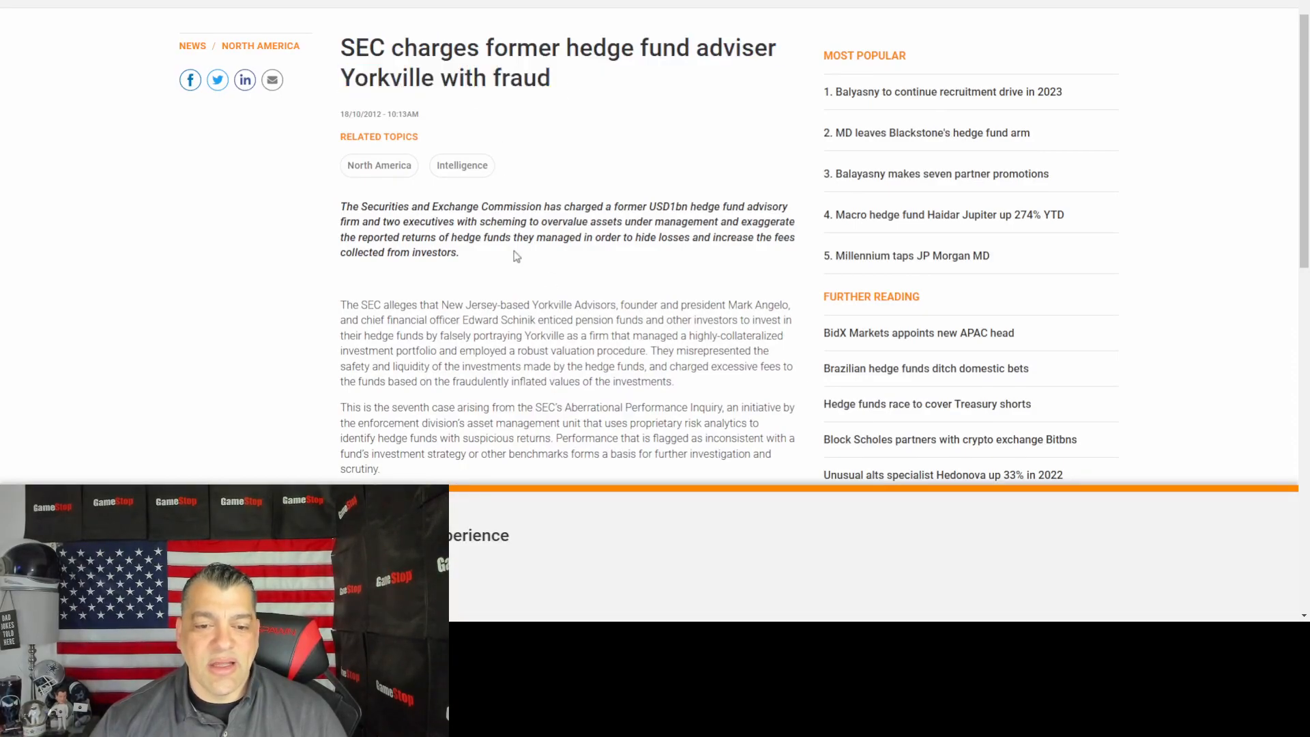
pyautogui.moveTo(571, 315)
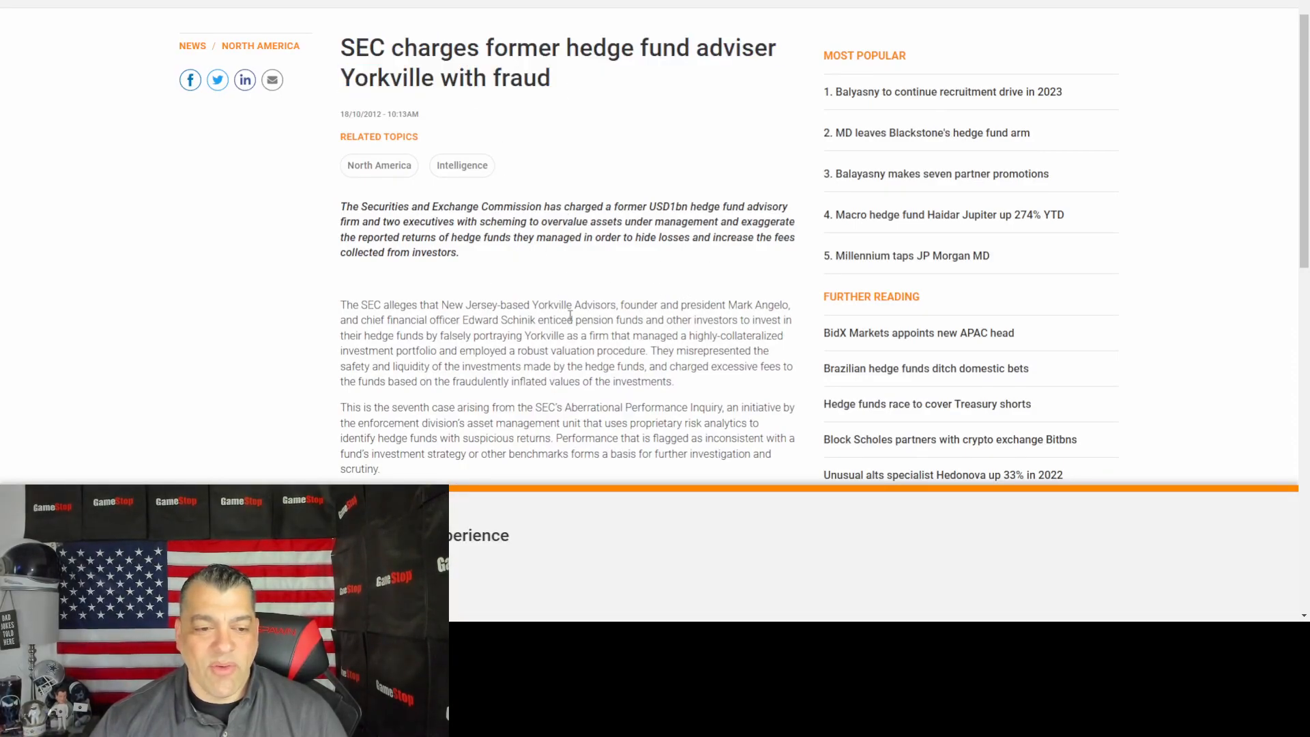
pyautogui.scroll(-3)
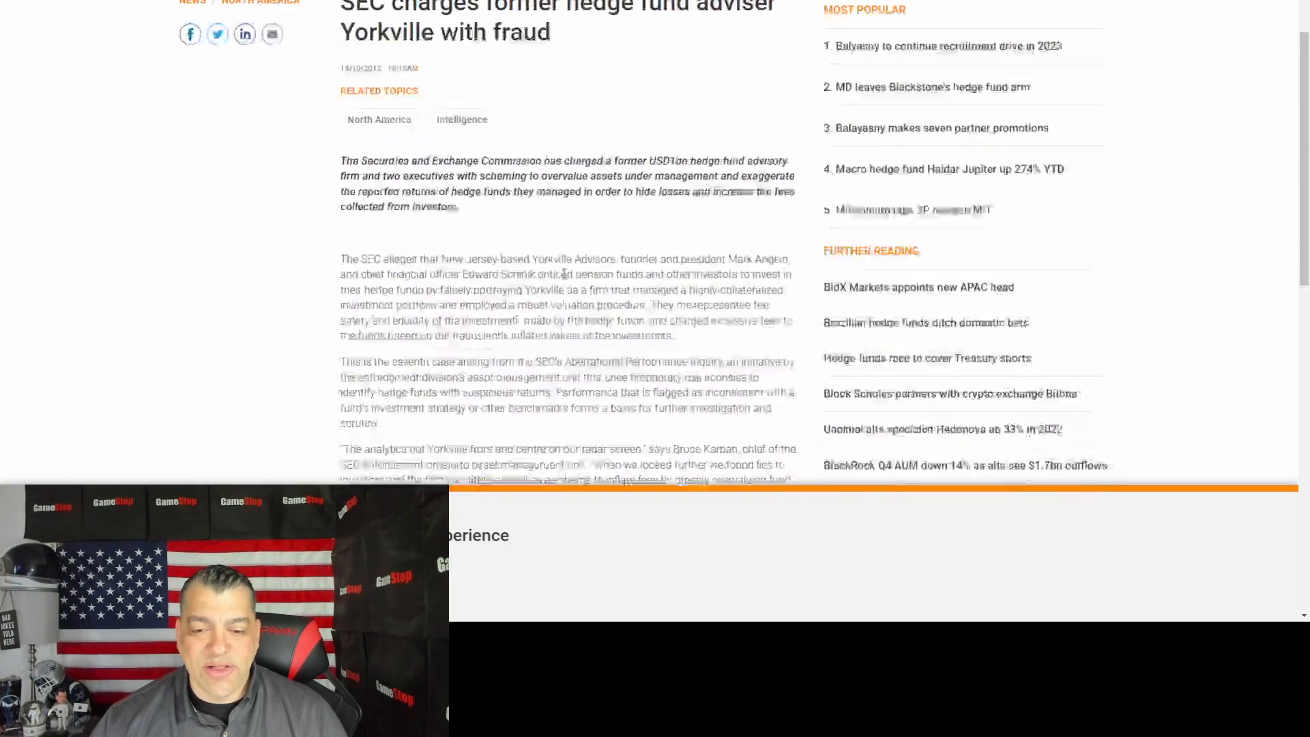
pyautogui.scroll(3)
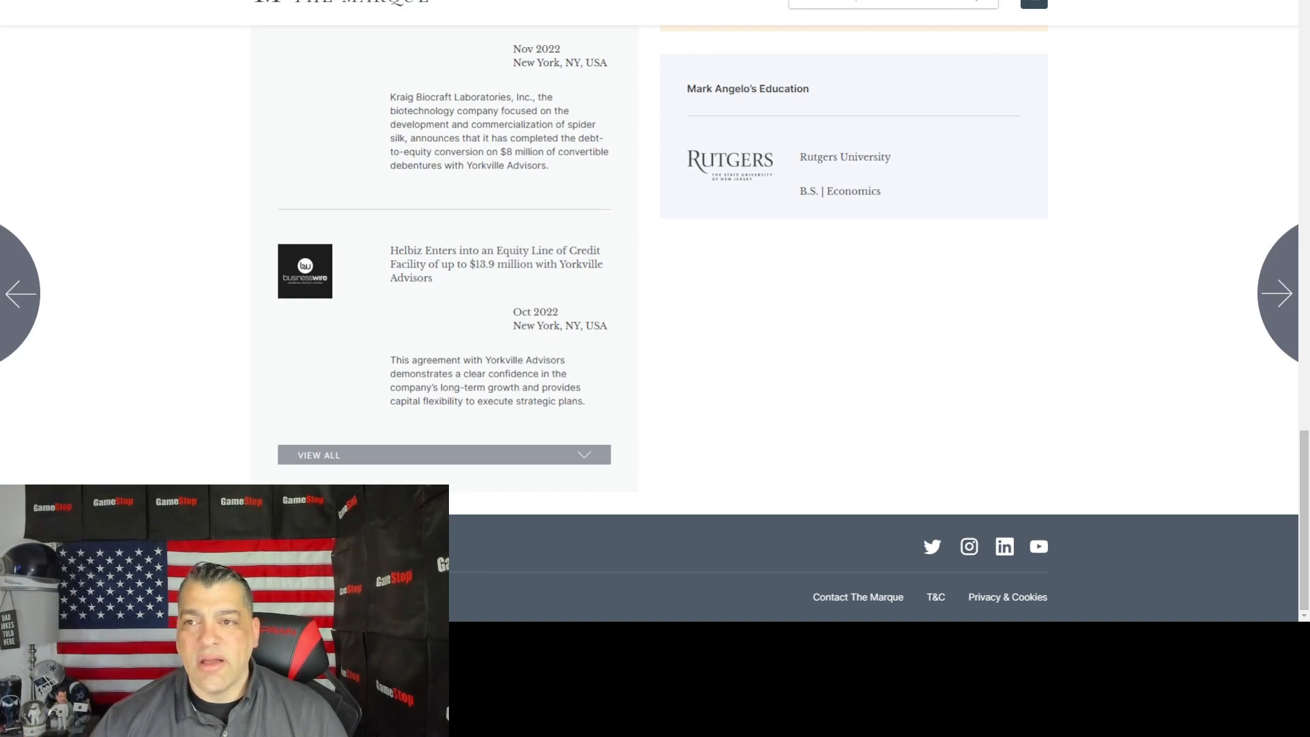
# Step: Bring up the Business Wire release on Helbiz's $13.9 million Yorkville equity line and read down
pyautogui.click(495, 264)
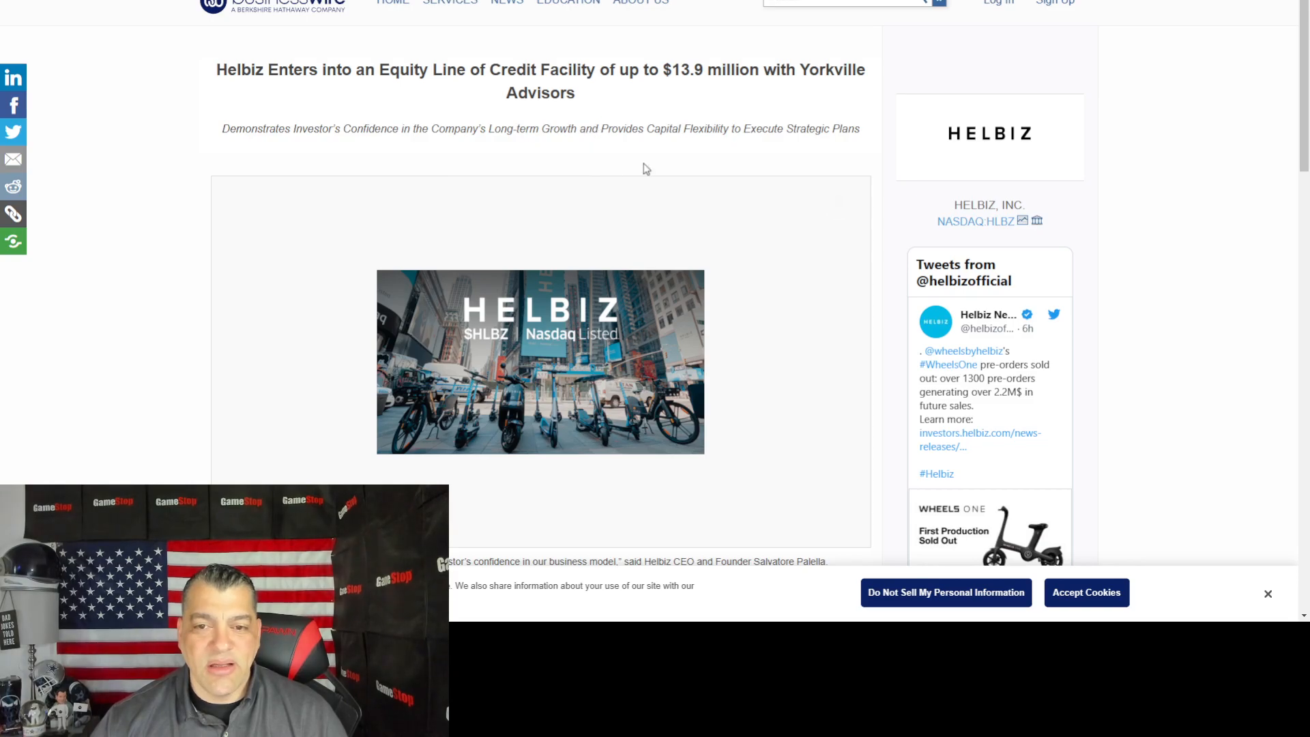
pyautogui.scroll(-3)
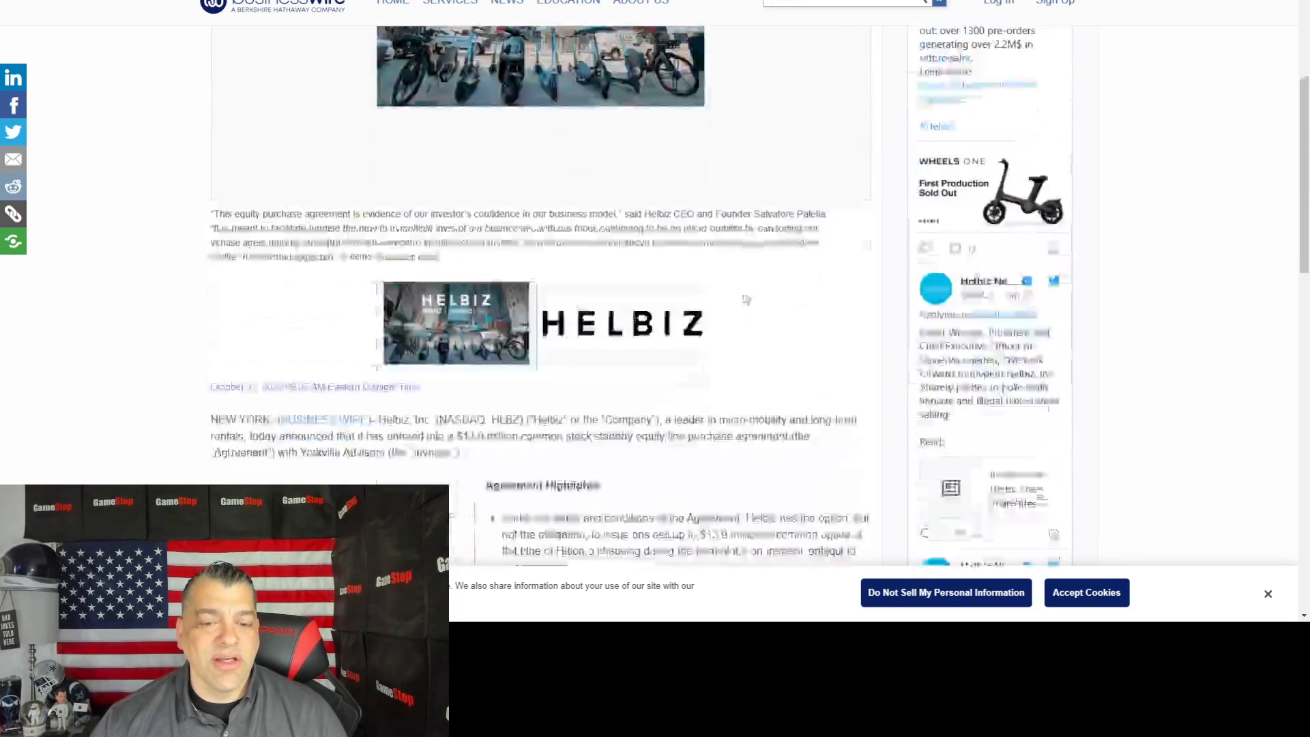
pyautogui.scroll(-3)
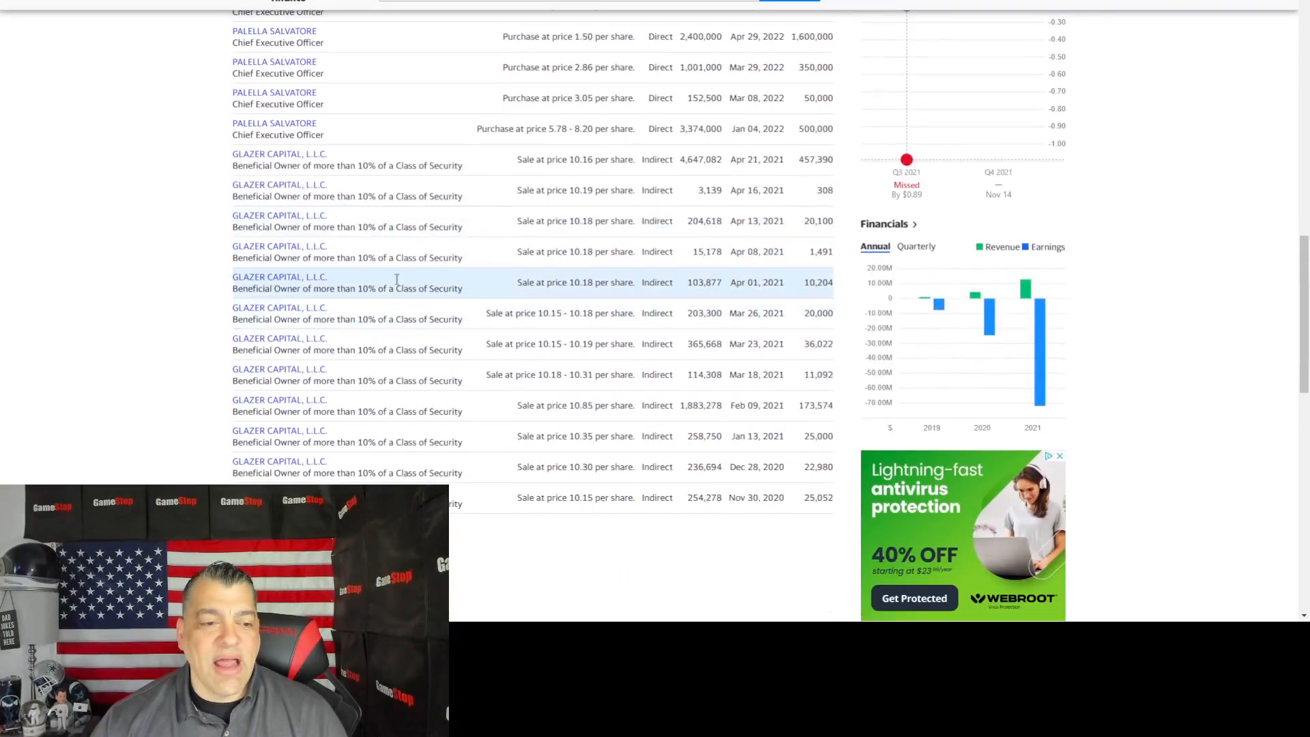
pyautogui.moveTo(268, 201)
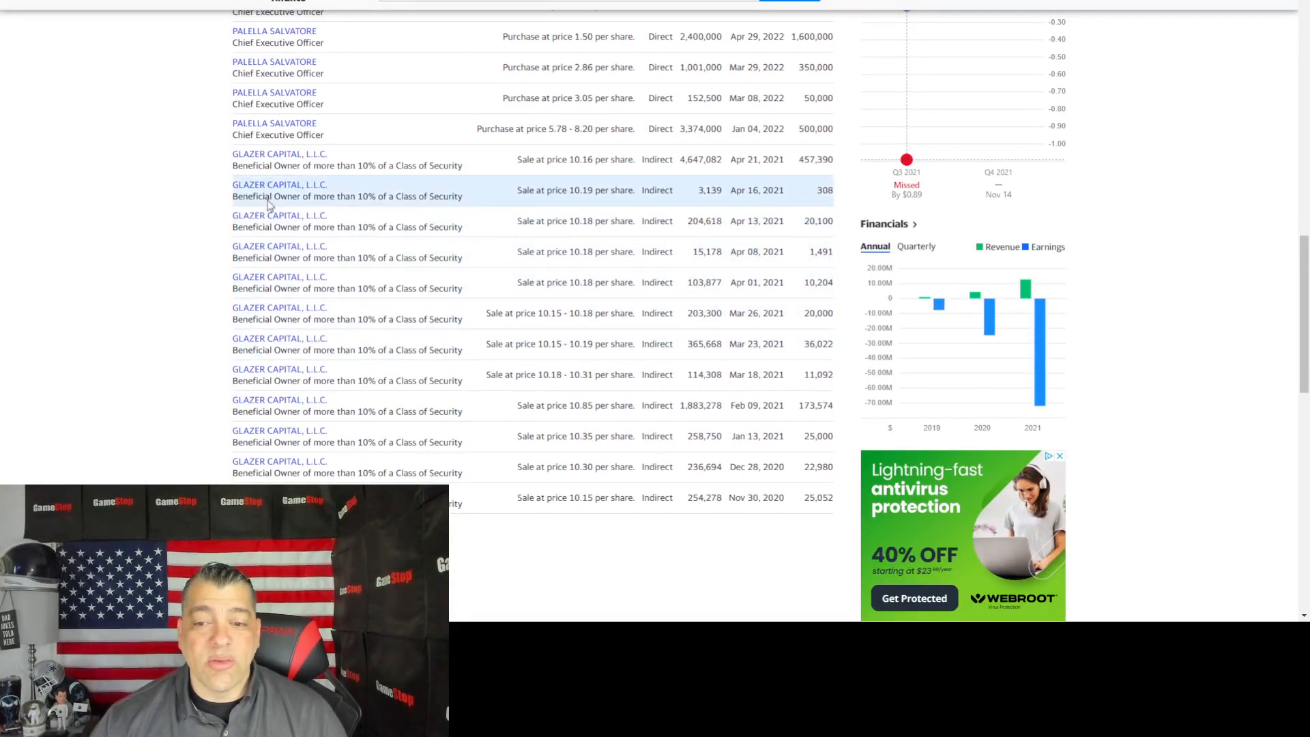
pyautogui.moveTo(467, 401)
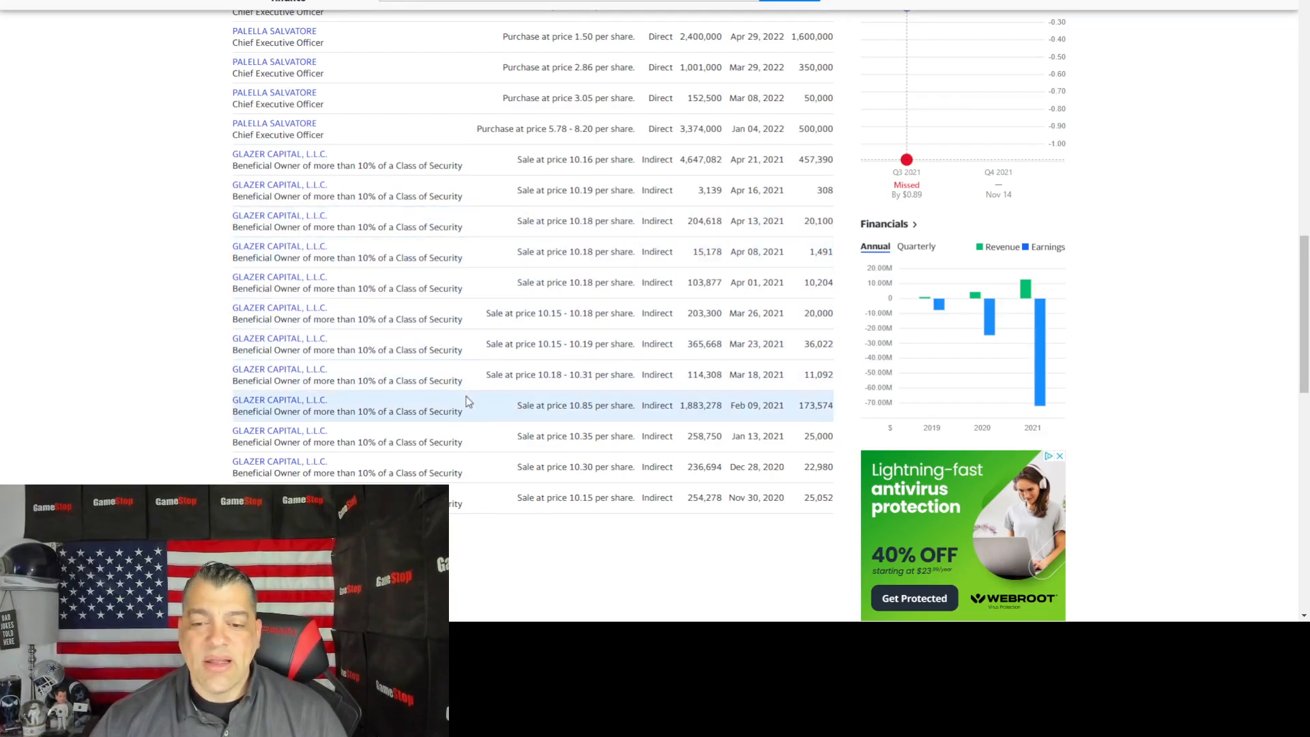
pyautogui.moveTo(568, 255)
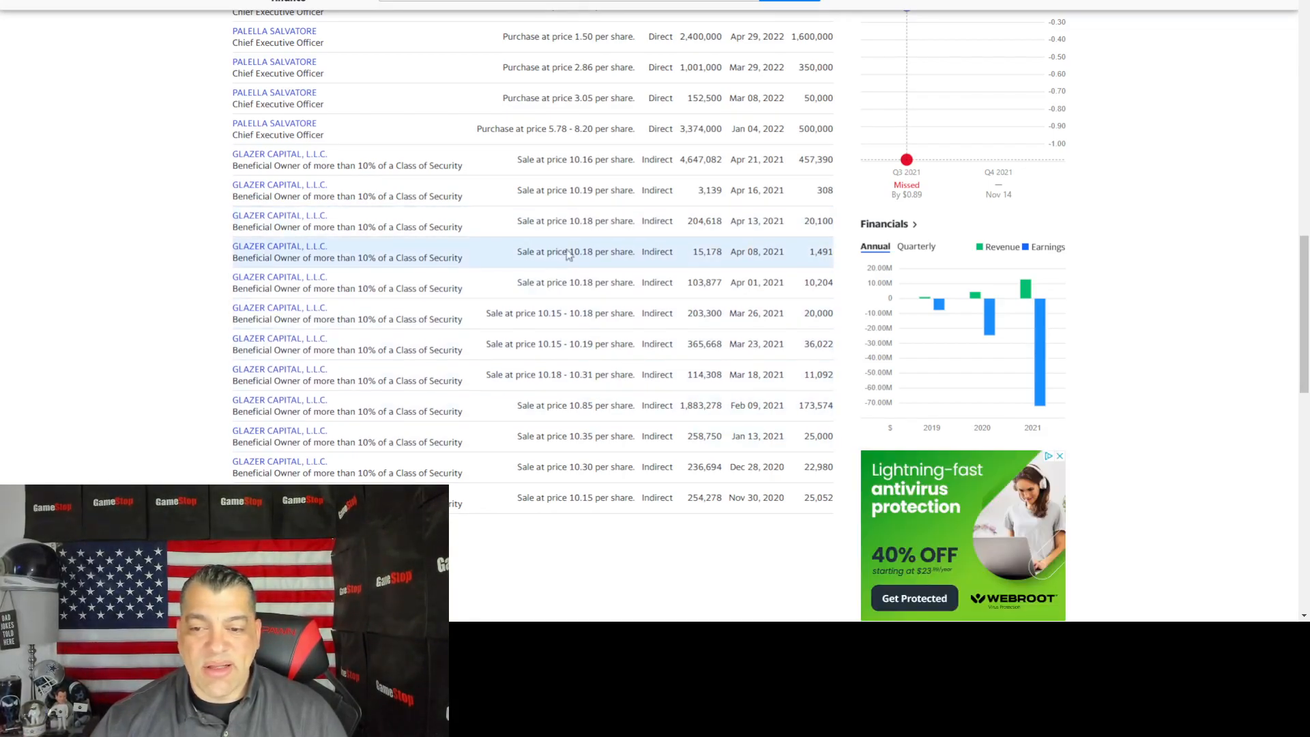
pyautogui.moveTo(614, 281)
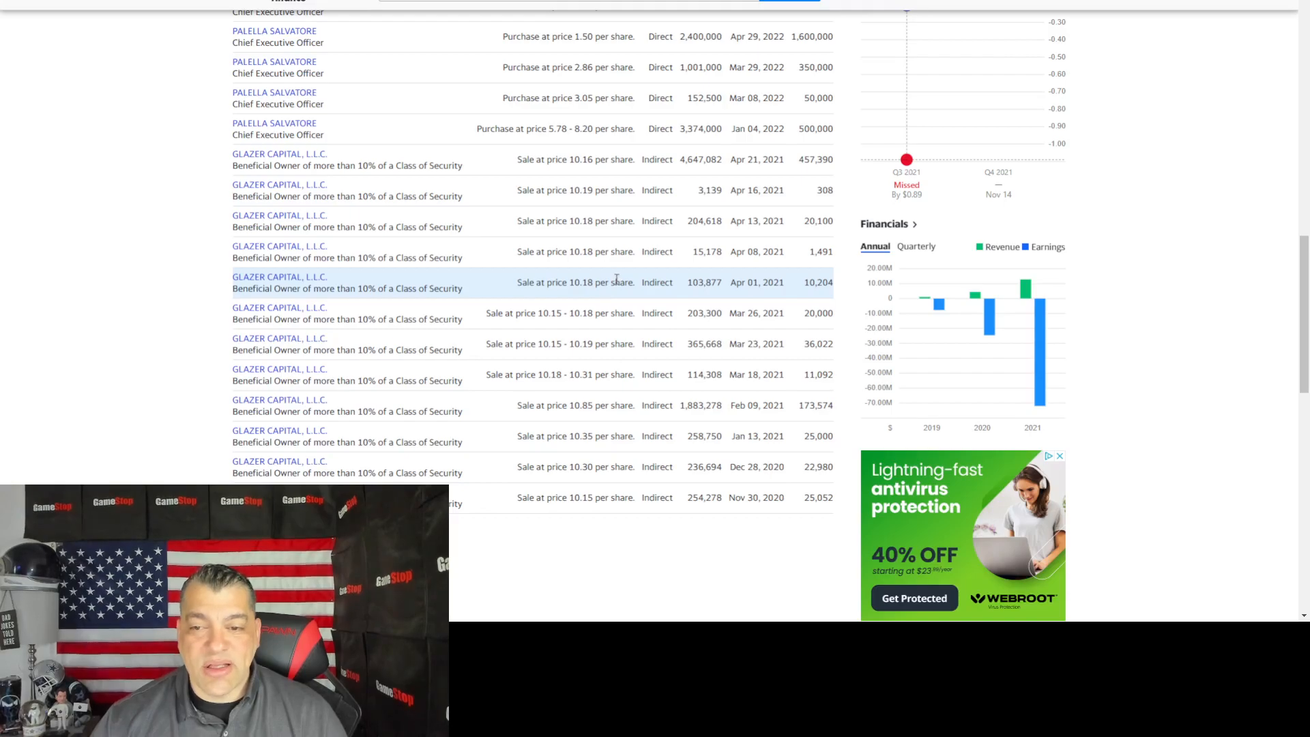
pyautogui.scroll(3)
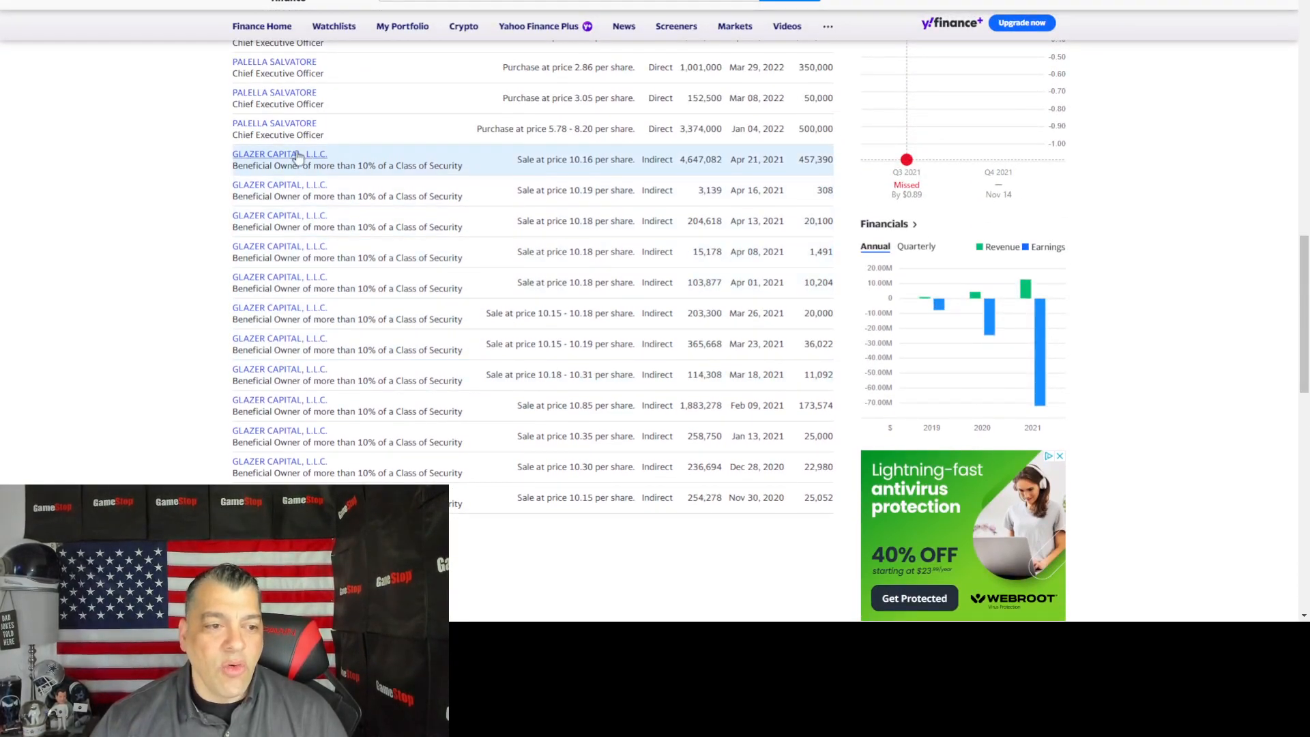
pyautogui.moveTo(509, 313)
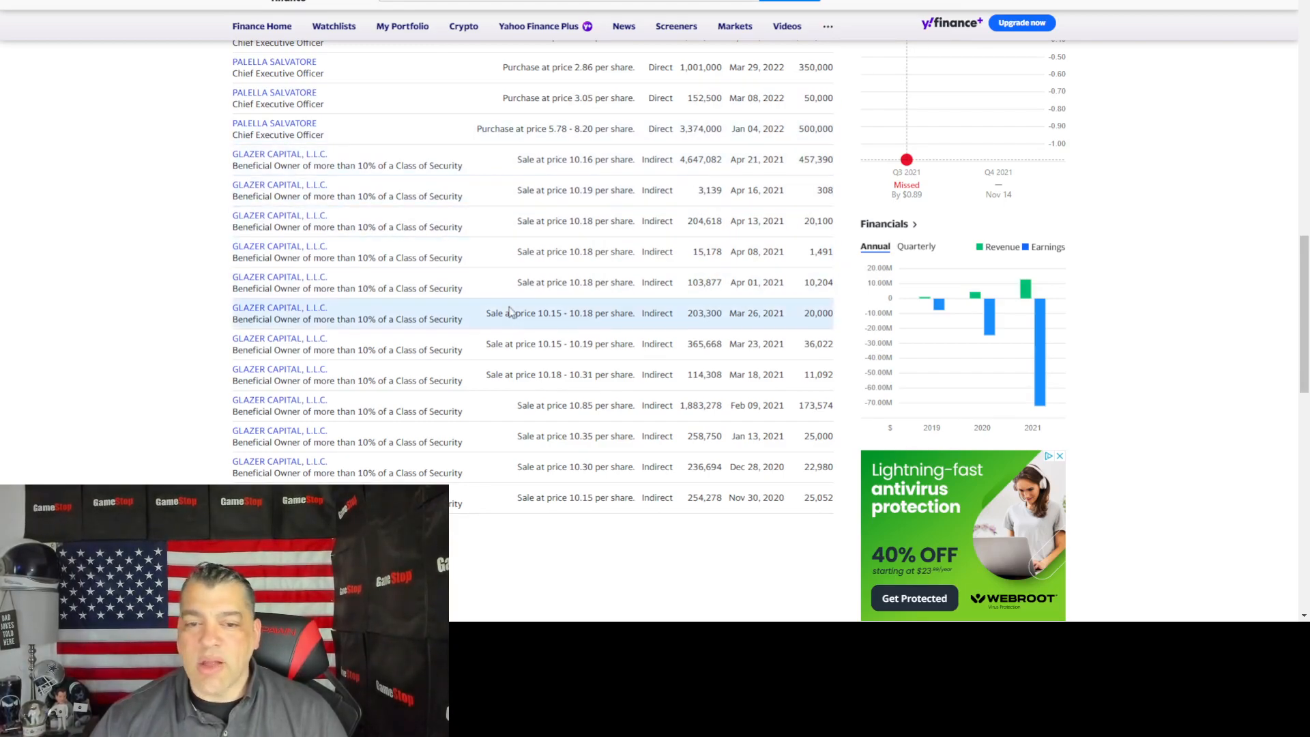
pyautogui.scroll(3)
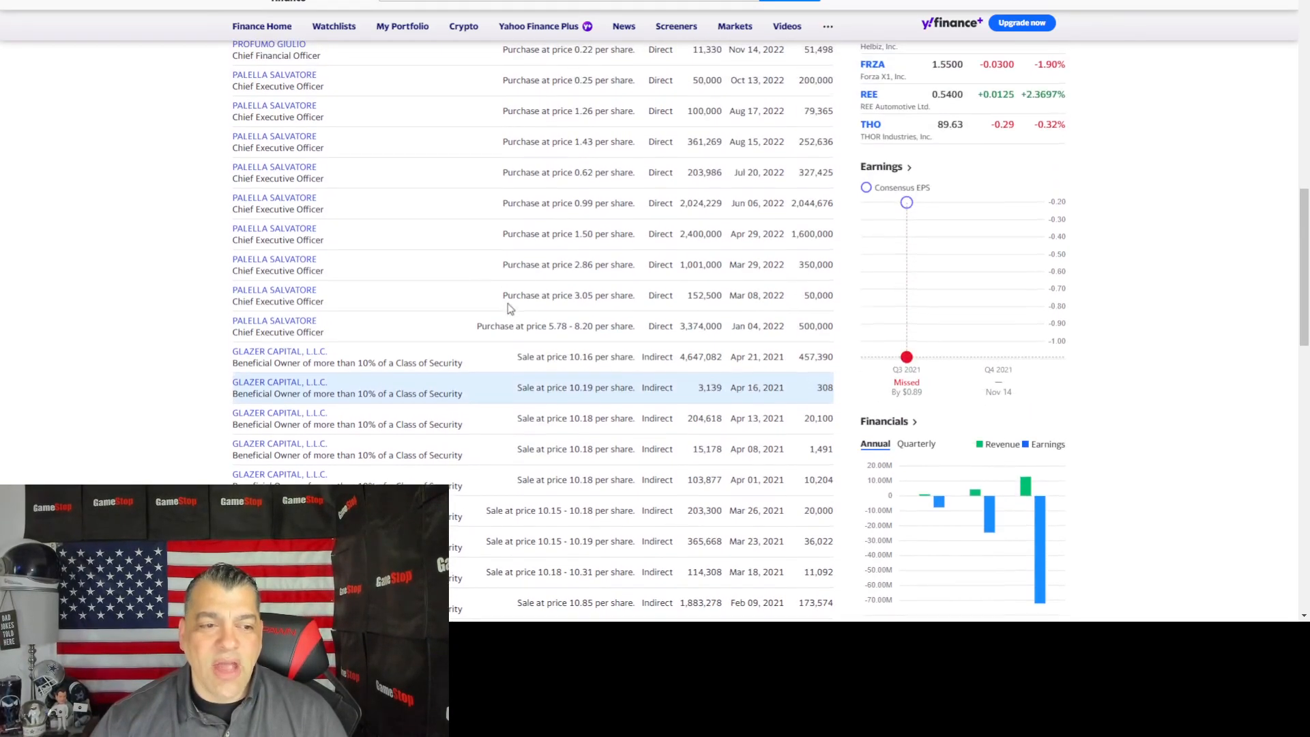
pyautogui.moveTo(363, 384)
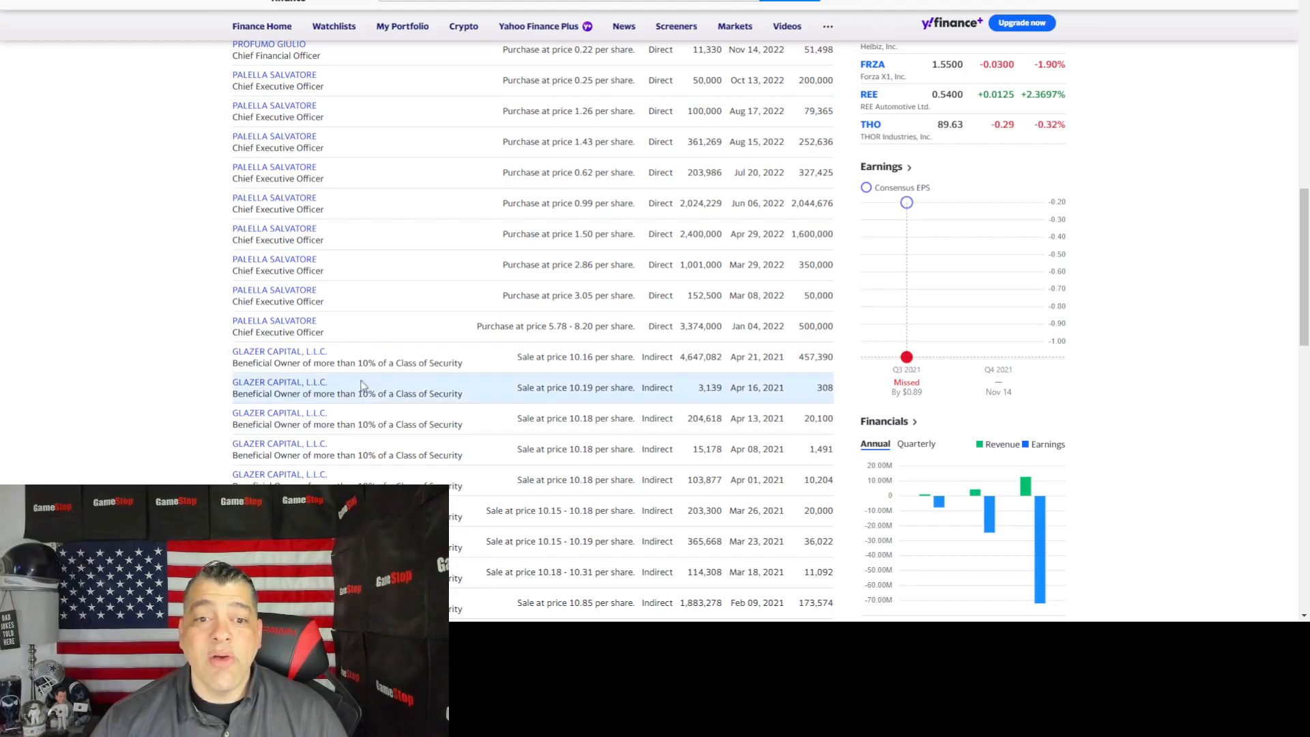
pyautogui.scroll(3)
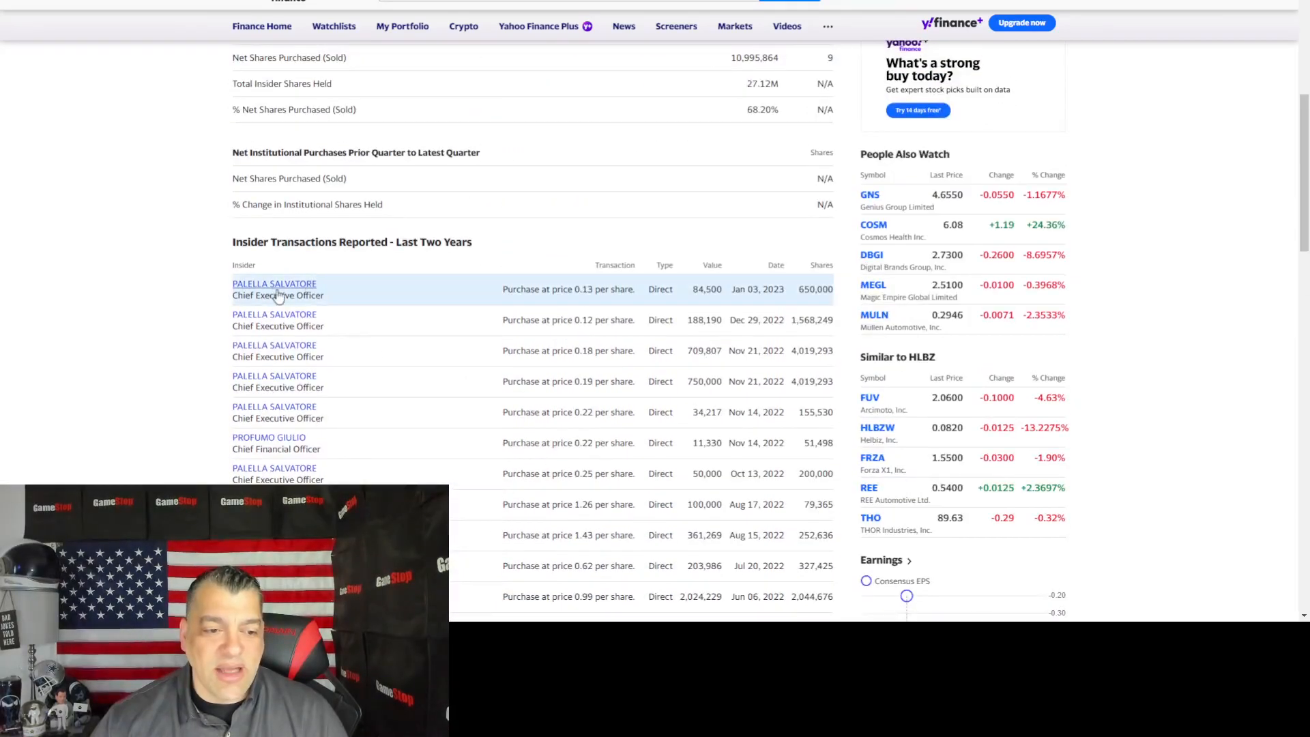
pyautogui.scroll(-3)
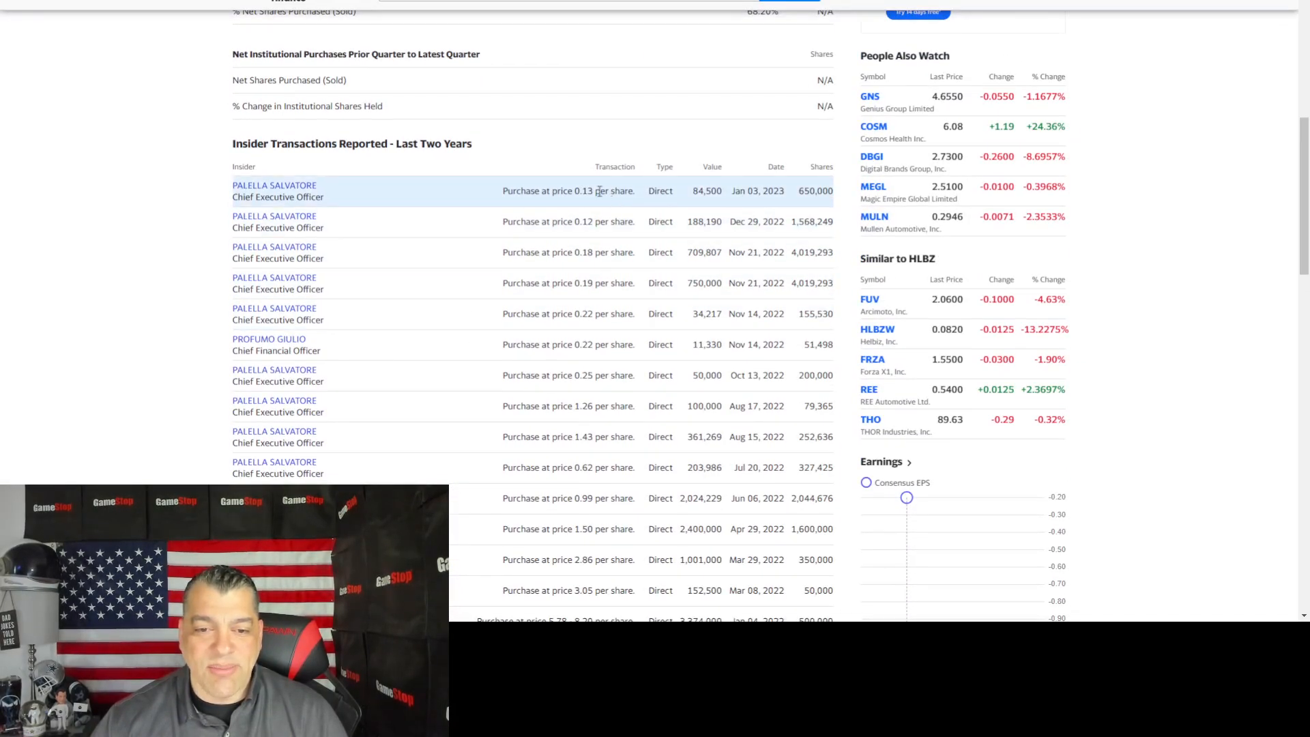
pyautogui.moveTo(466, 217)
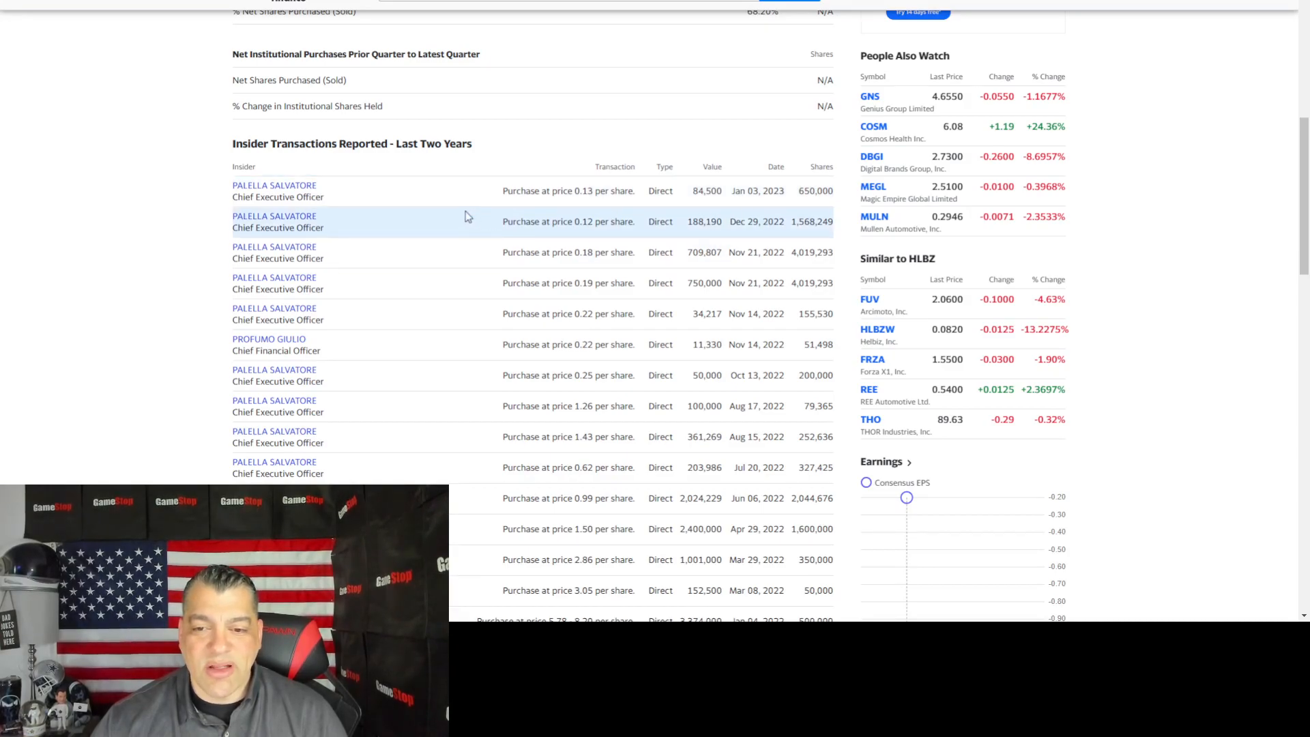
pyautogui.moveTo(639, 191)
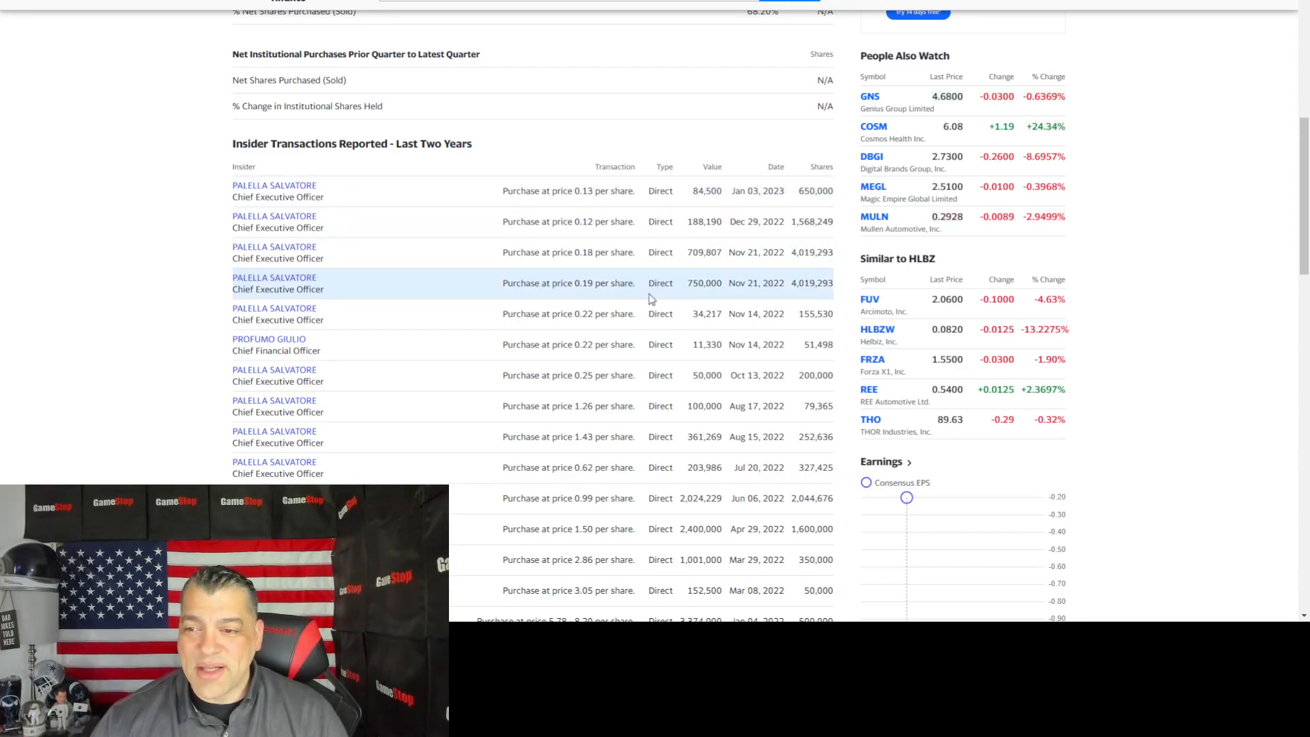
pyautogui.scroll(3)
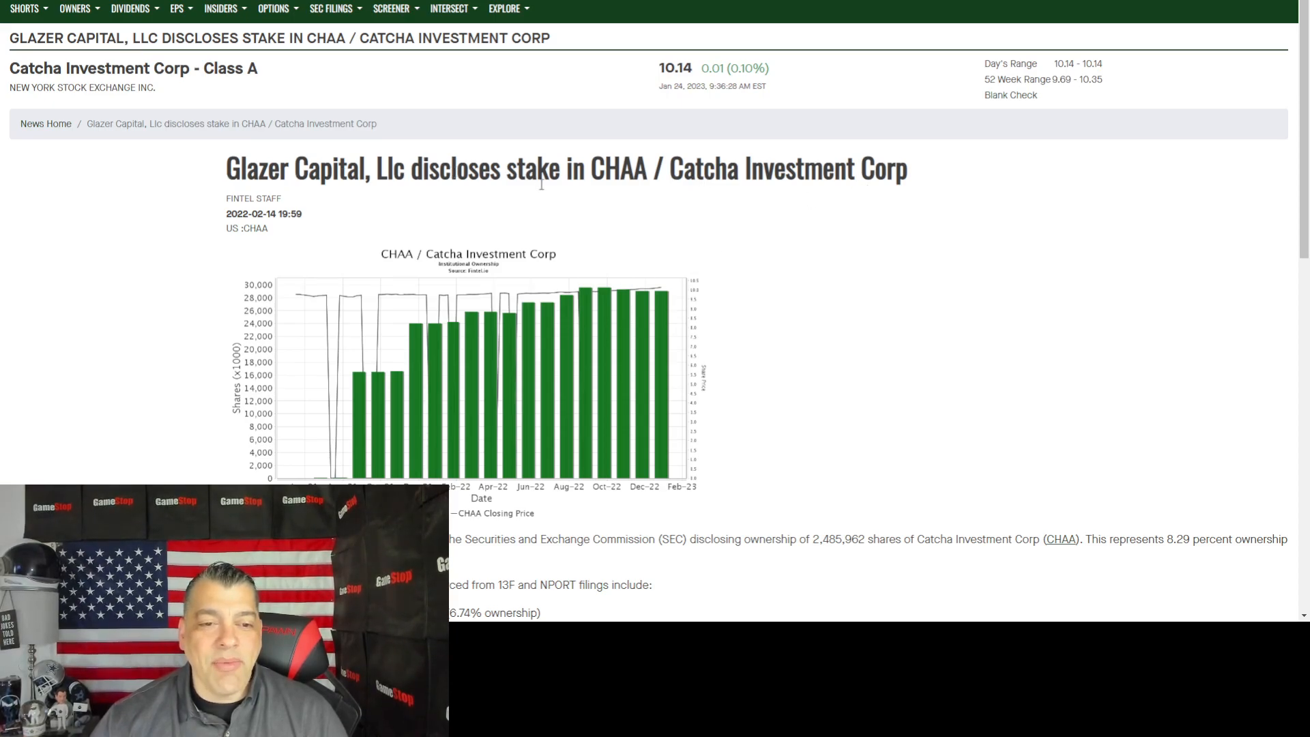
pyautogui.moveTo(866, 230)
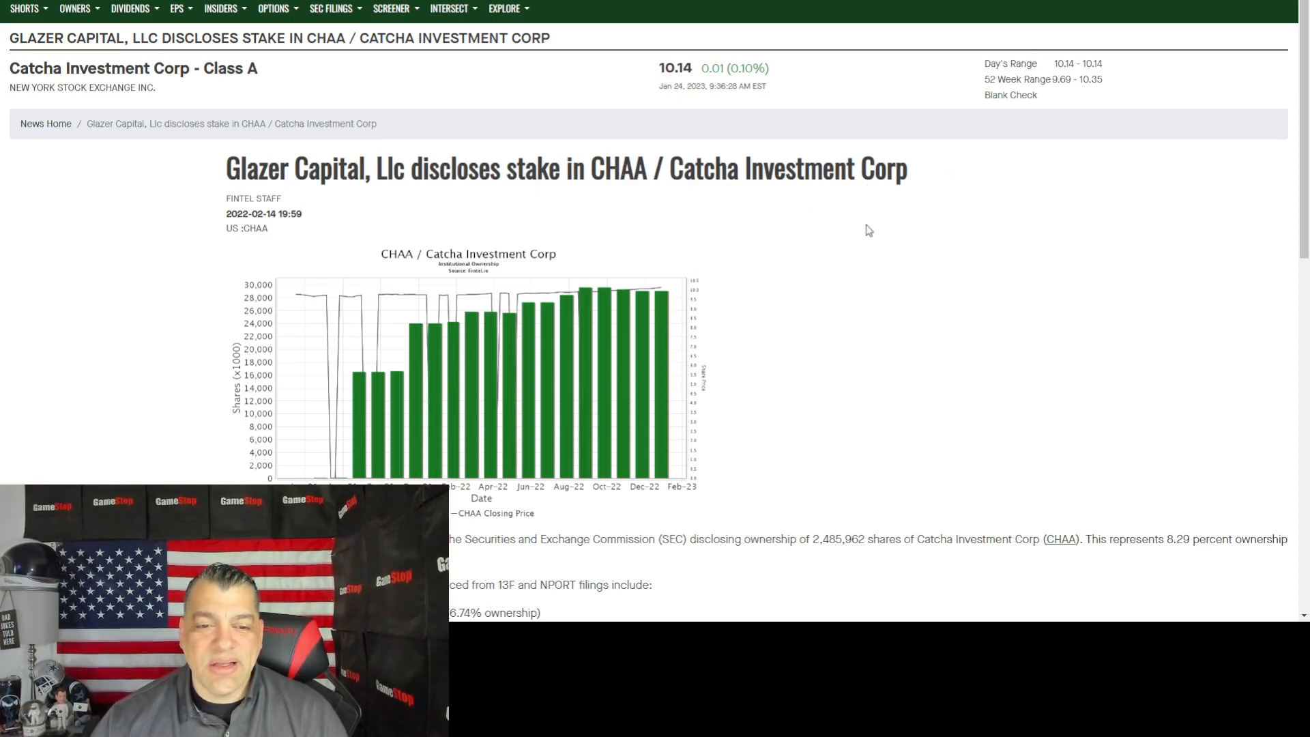
# Step: Scroll the Glazer Capital CHAA article to the Citadel Advisors holder line and back up
pyautogui.scroll(-3)
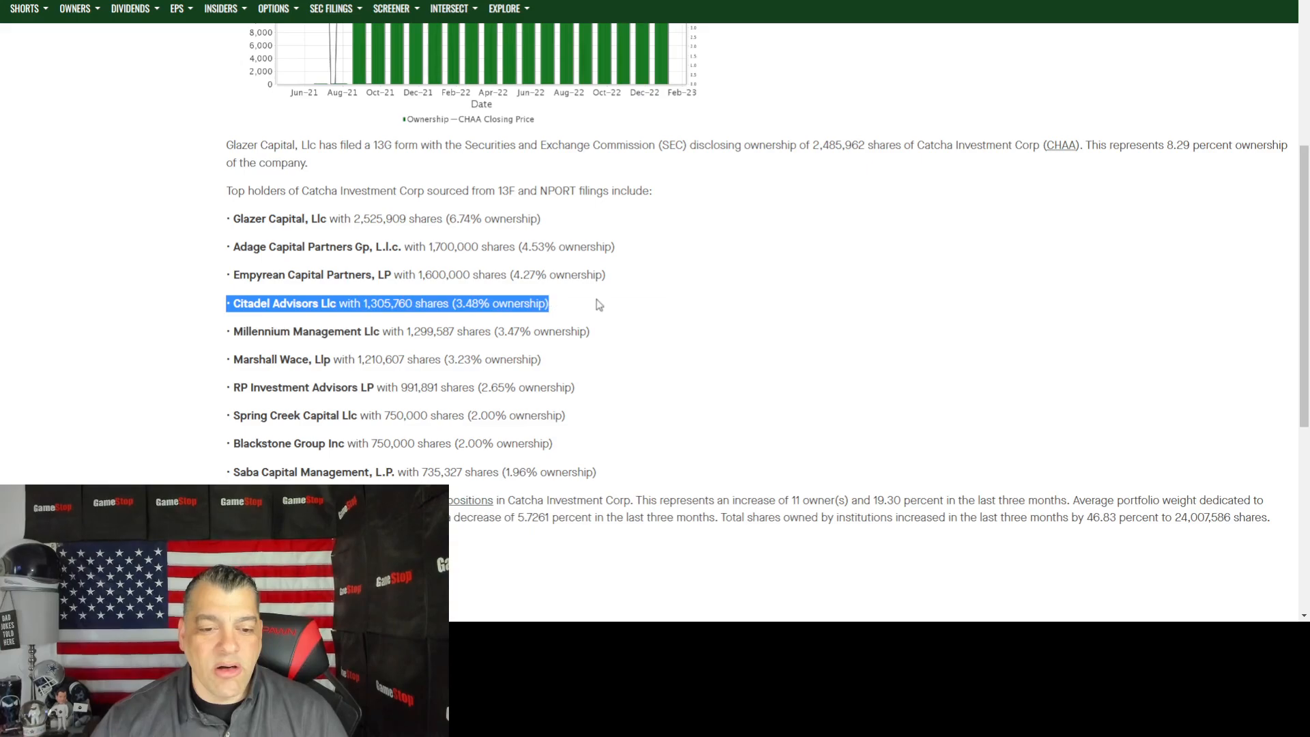
pyautogui.scroll(3)
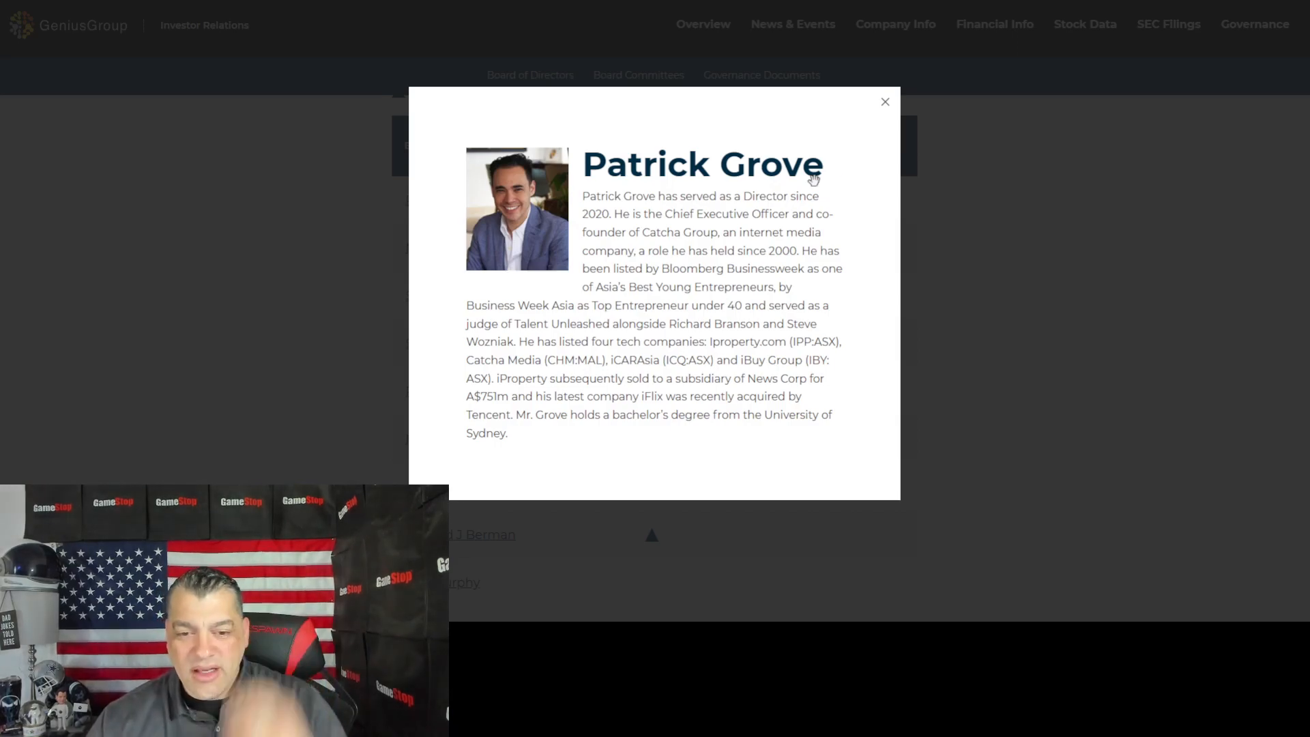
pyautogui.moveTo(709, 165)
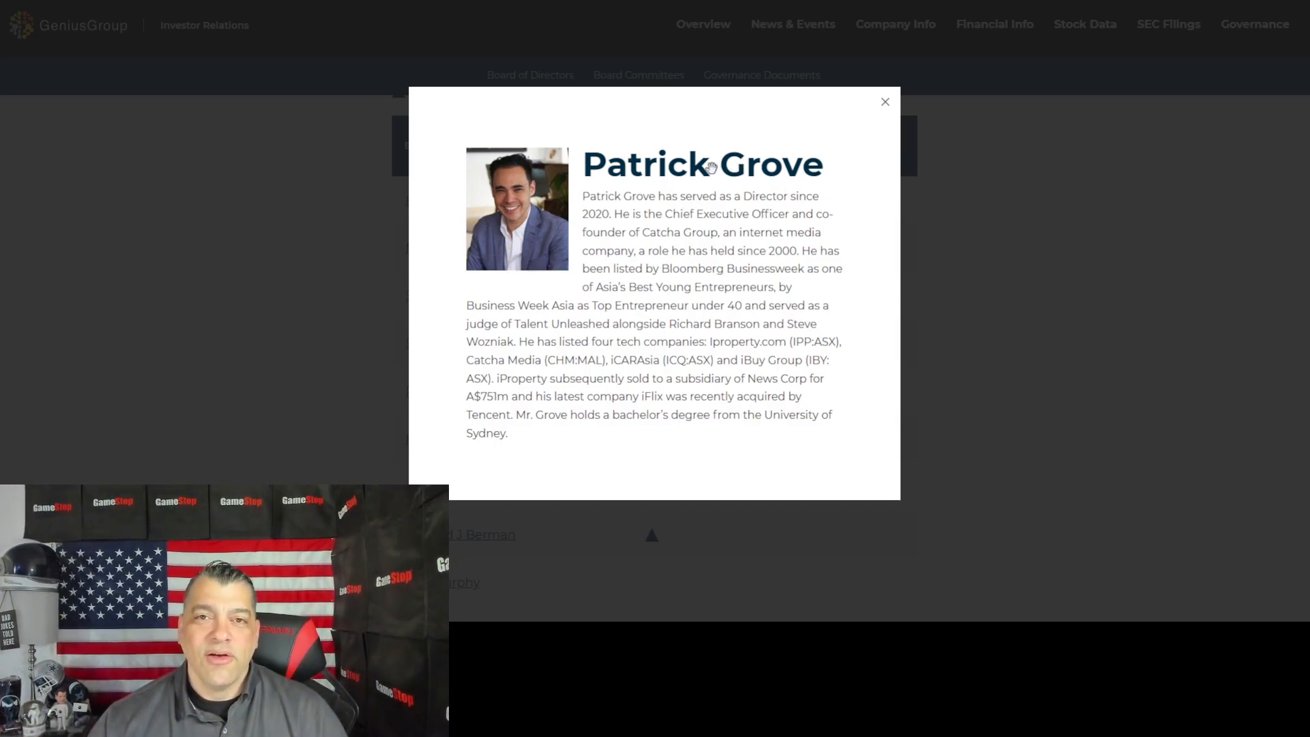